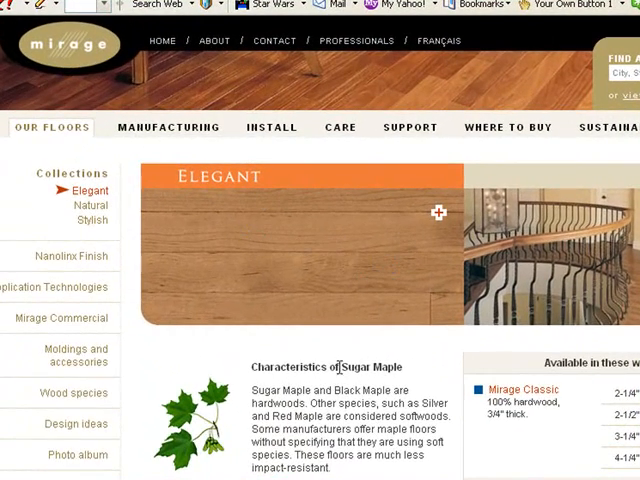
Step: Save the sugar maple wood floor sample image from the Mirage Elegant page
{"action": "scroll", "scroll_direction": "down", "scroll_amount": 3}
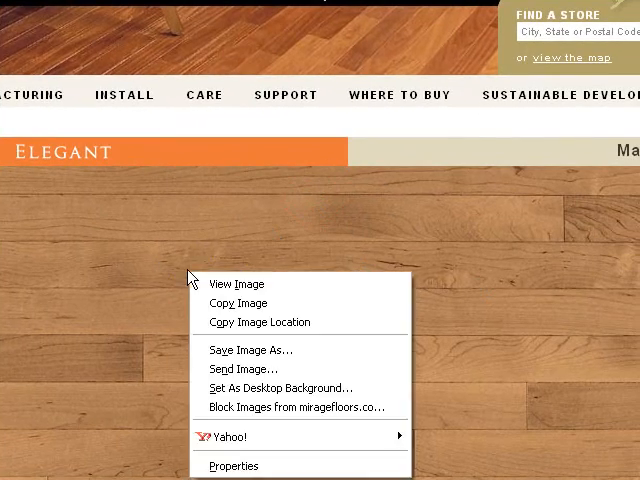
{"action": "left_click", "coordinate": [250, 348]}
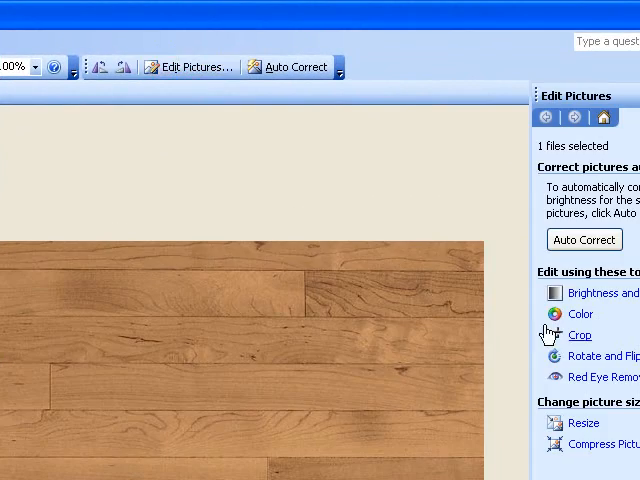
Step: Crop the saved wood floor sample down to just the plank area
{"action": "left_click", "coordinate": [580, 336]}
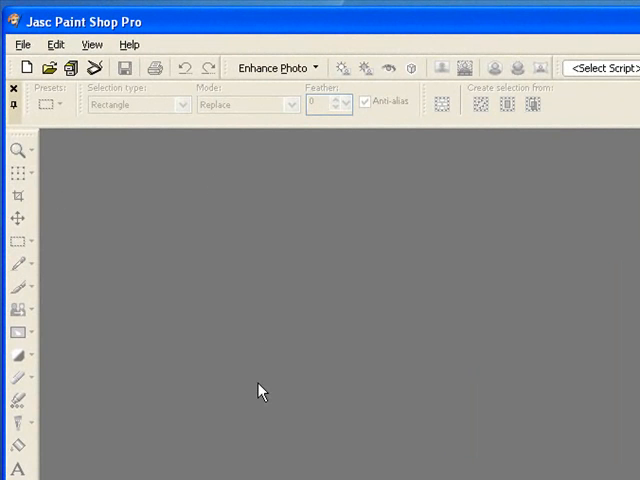
{"action": "mouse_move", "coordinate": [310, 450]}
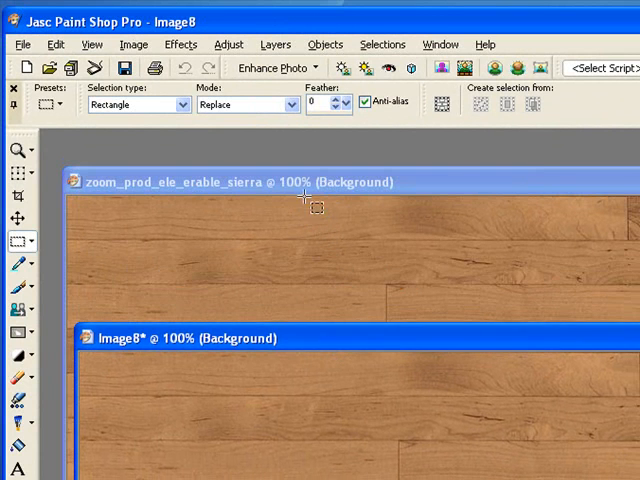
Step: Enlarge the canvas of the maple plank image via Image > Canvas Size
{"action": "left_click", "coordinate": [132, 44]}
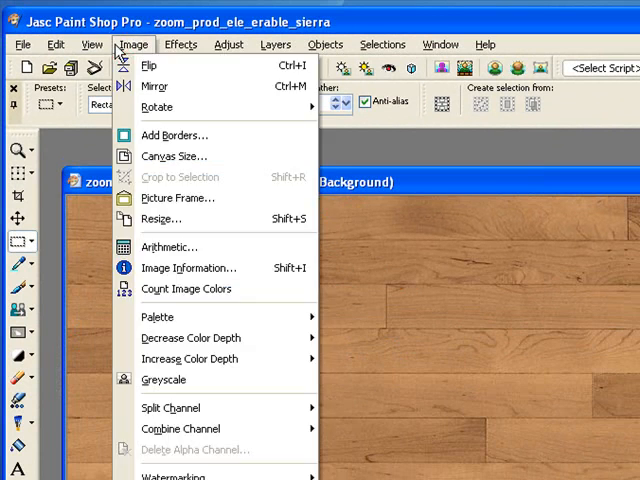
{"action": "left_click", "coordinate": [172, 156]}
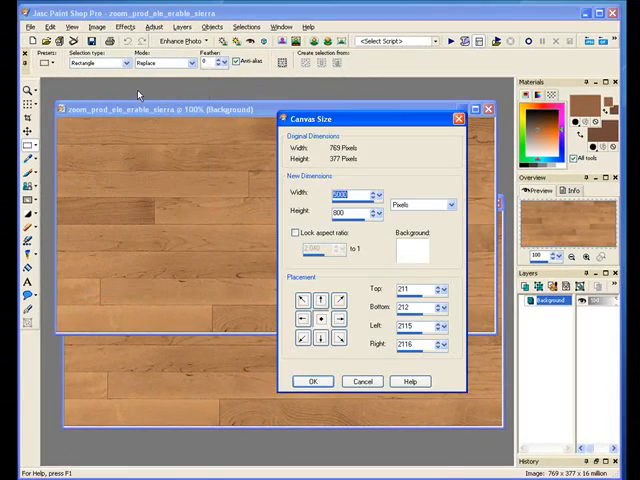
{"action": "left_click", "coordinate": [312, 380]}
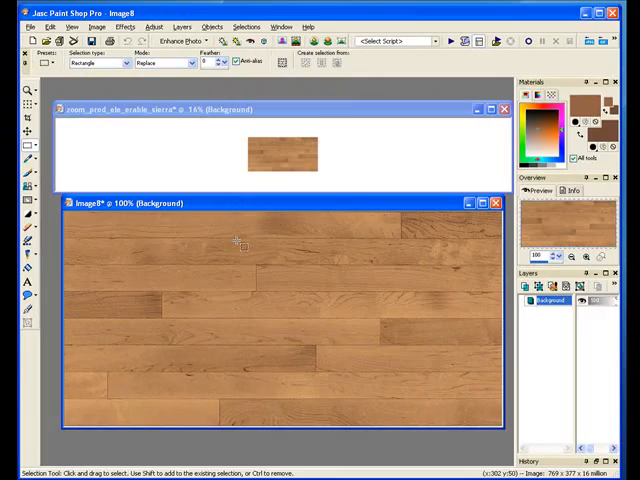
{"action": "left_click", "coordinate": [96, 28]}
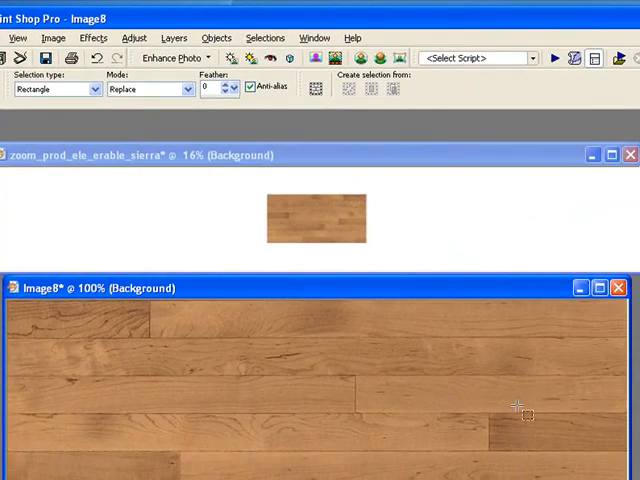
{"action": "mouse_move", "coordinate": [596, 410]}
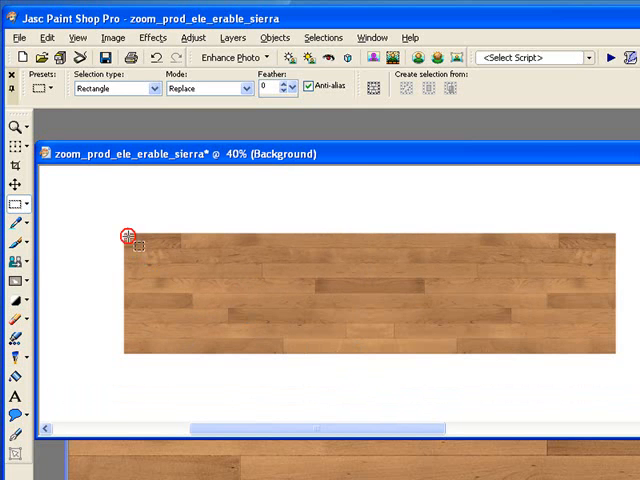
Step: Select the plank area and copy it into a new separate image
{"action": "left_click_drag", "start_coordinate": [124, 232], "coordinate": [614, 352]}
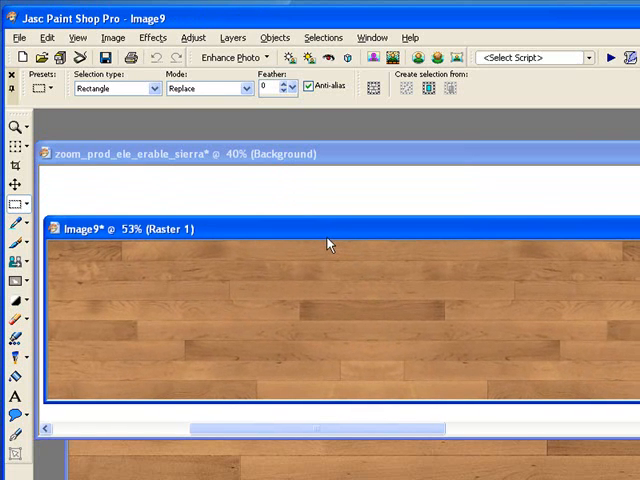
Step: Save the new plank image as Image9.jpg in JPEG format, merging the layers
{"action": "left_click", "coordinate": [24, 36]}
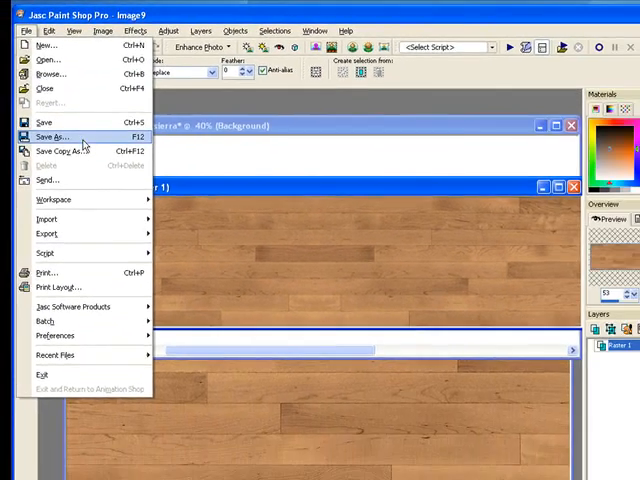
{"action": "left_click", "coordinate": [54, 136]}
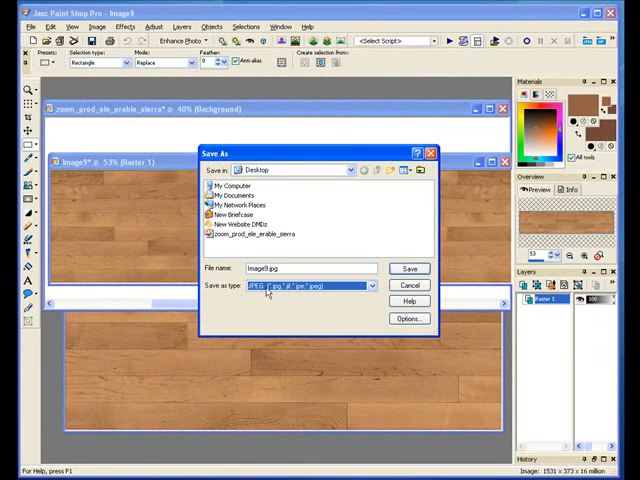
{"action": "left_click", "coordinate": [408, 268]}
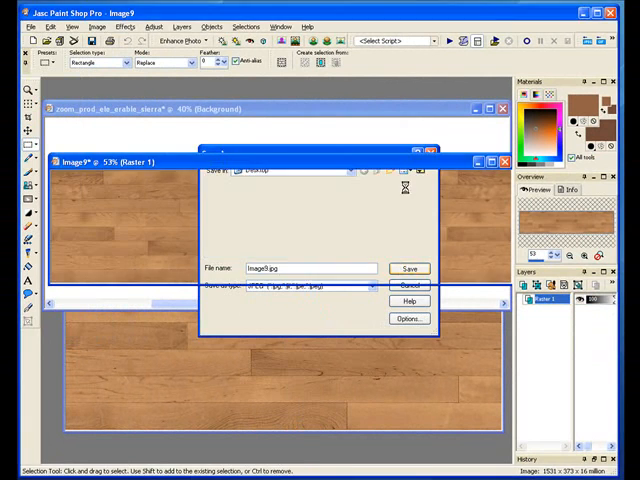
{"action": "left_click", "coordinate": [408, 268]}
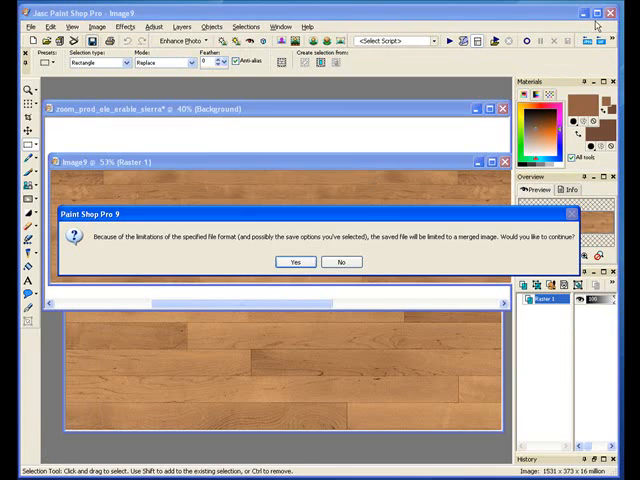
{"action": "left_click", "coordinate": [292, 260]}
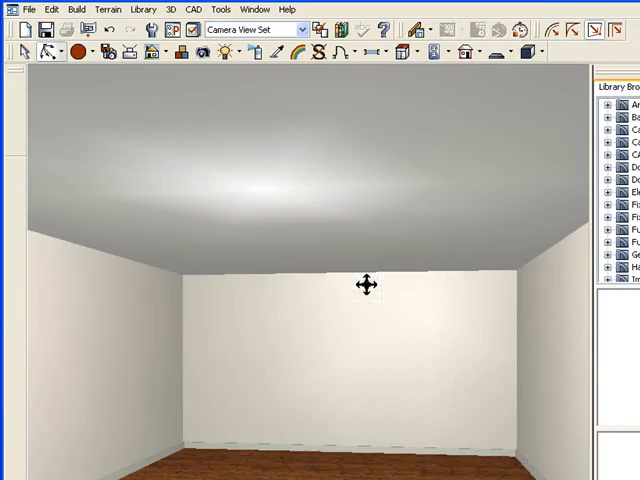
Step: Blend a dark brown material colour into the wood floor texture and apply it
{"action": "left_click_drag", "start_coordinate": [368, 284], "coordinate": [376, 390]}
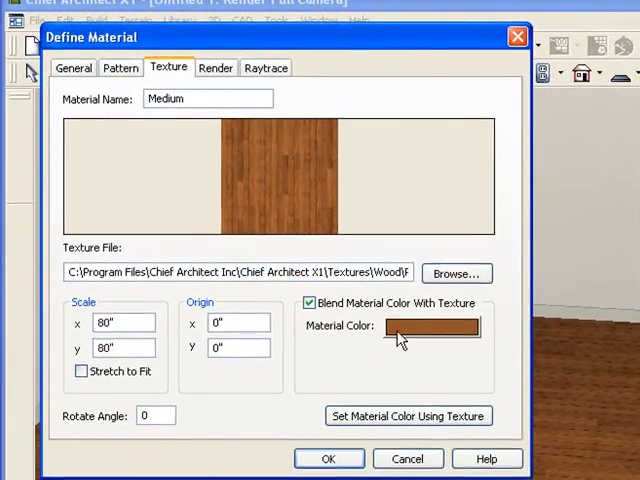
{"action": "left_click", "coordinate": [430, 326]}
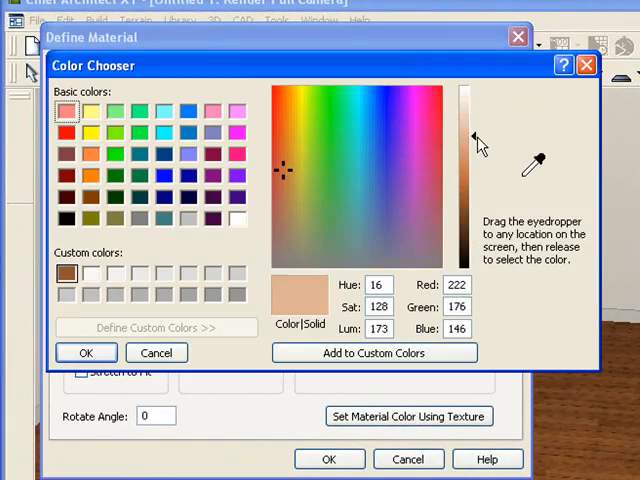
{"action": "left_click", "coordinate": [86, 352]}
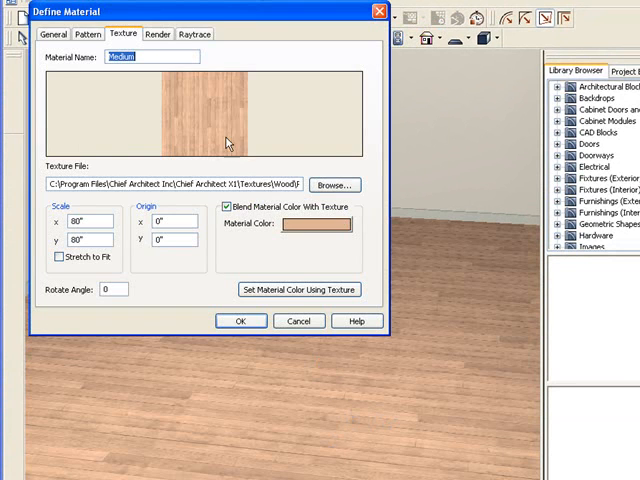
{"action": "left_click", "coordinate": [316, 224]}
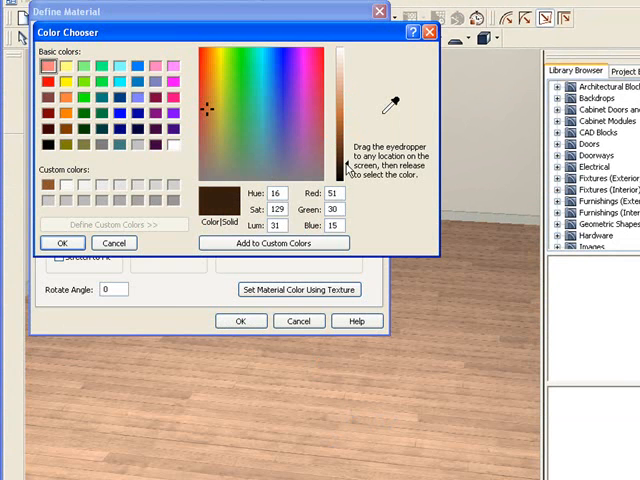
{"action": "left_click", "coordinate": [64, 244]}
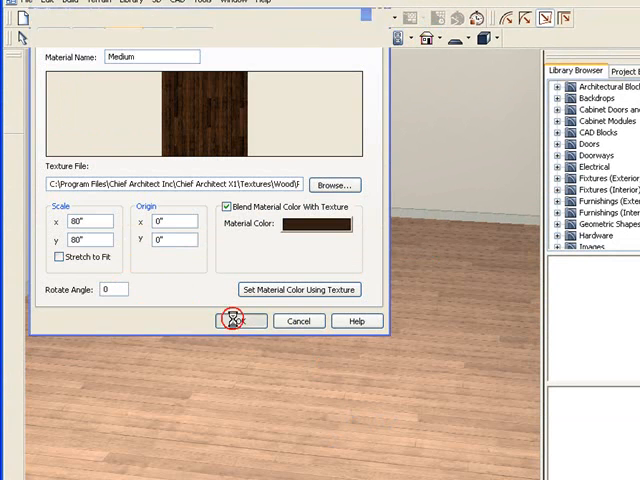
{"action": "left_click", "coordinate": [236, 320]}
{"action": "type", "text": "F"}
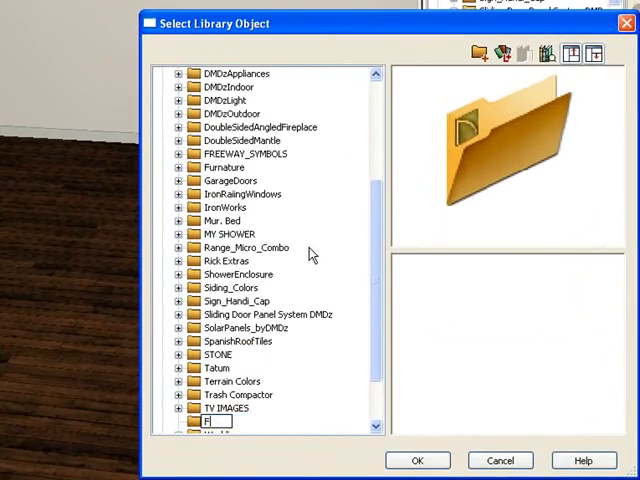
Step: Create a new material in the flooring folder using the Image9.jpg wood texture
{"action": "type", "text": "looringDave"}
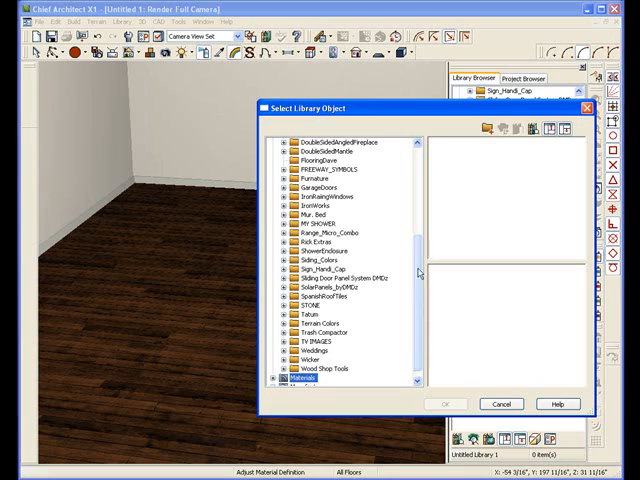
{"action": "left_click", "coordinate": [310, 242]}
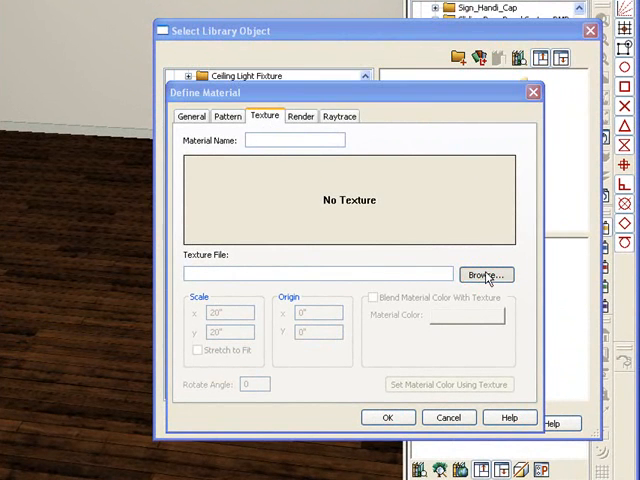
{"action": "left_click", "coordinate": [486, 274]}
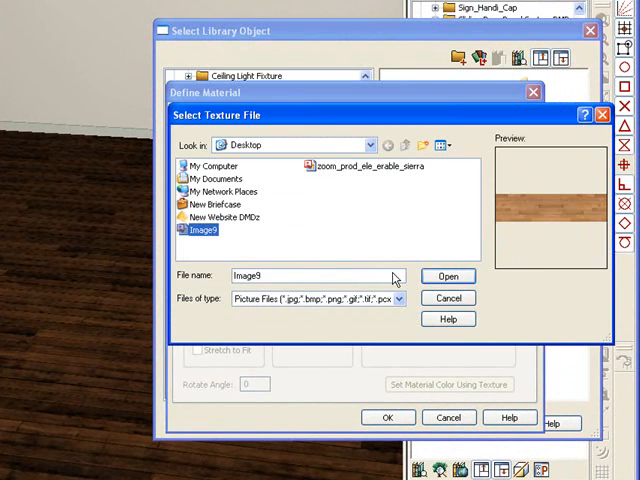
{"action": "left_click", "coordinate": [448, 276]}
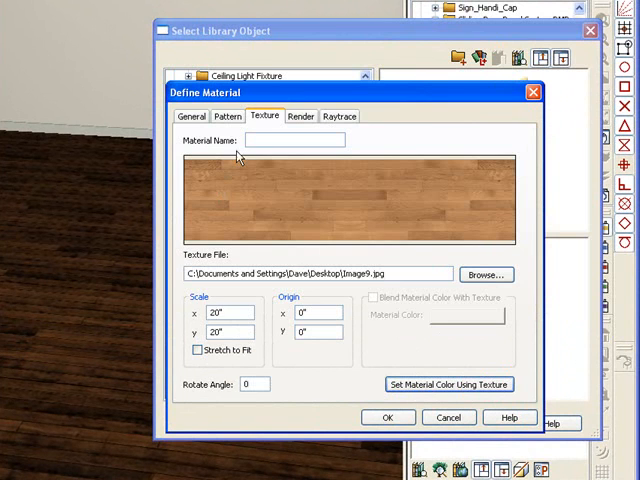
Step: Name the new material 'dave floor' and save it to the library
{"action": "type", "text": "dave"}
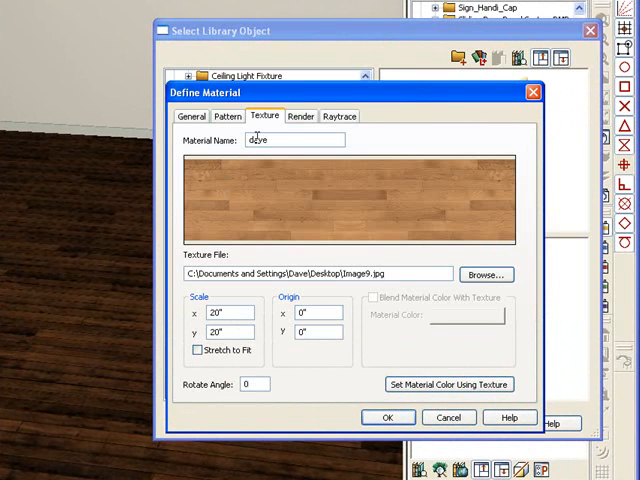
{"action": "type", "text": "floor"}
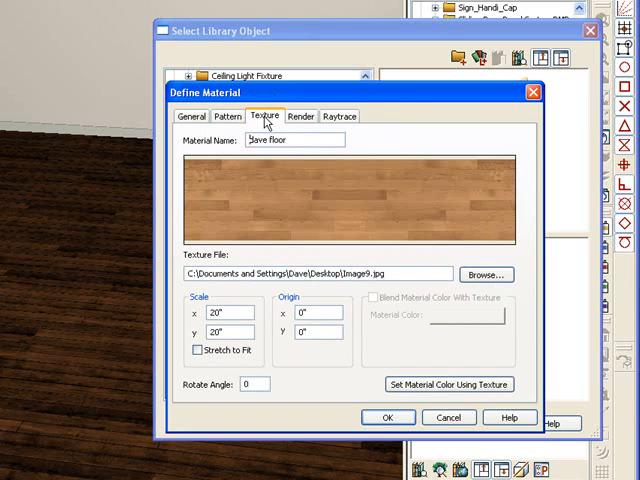
{"action": "left_click", "coordinate": [388, 416]}
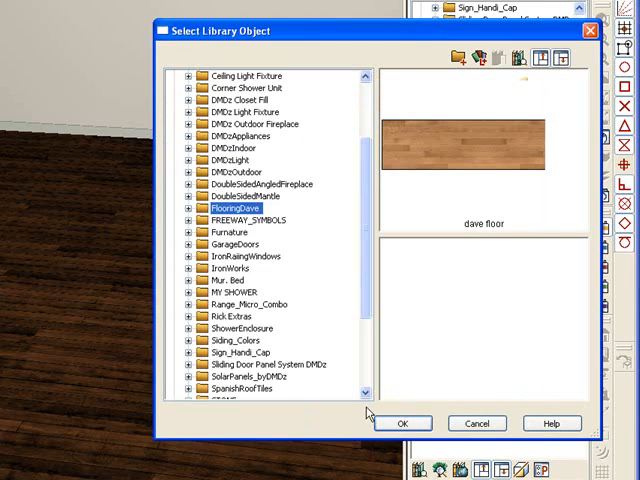
Step: Apply dave floor to the room floor, rescale its texture and blend in a brown tint
{"action": "left_click", "coordinate": [402, 424]}
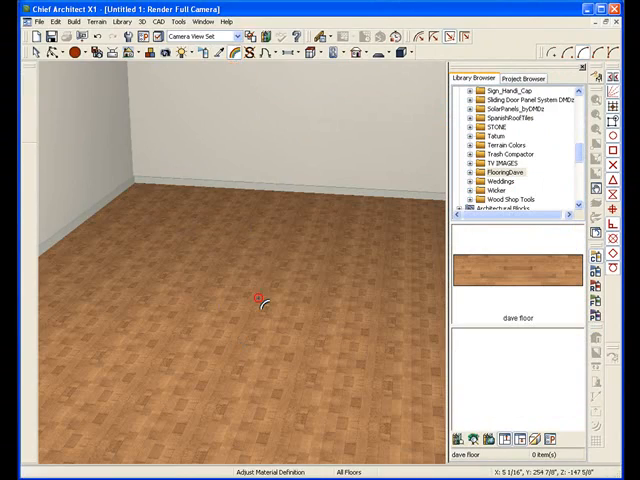
{"action": "double_click", "coordinate": [256, 300]}
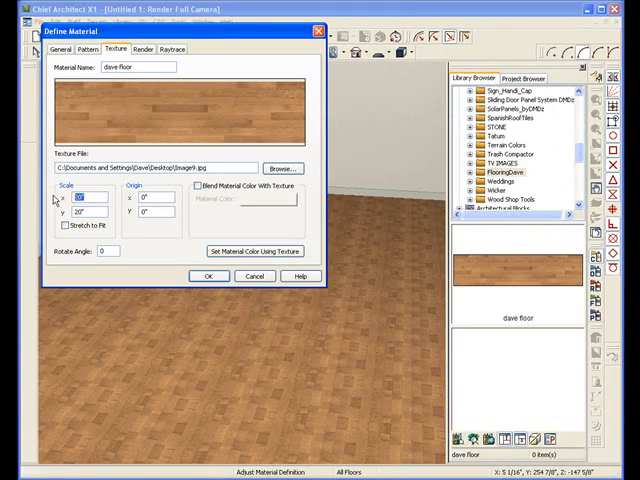
{"action": "left_click", "coordinate": [208, 276]}
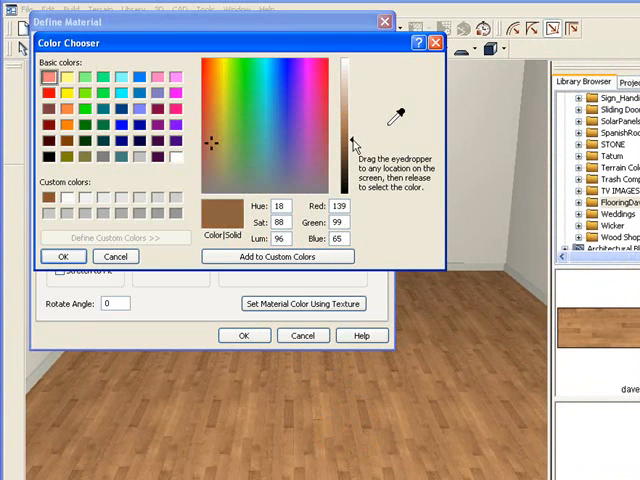
{"action": "left_click", "coordinate": [62, 256]}
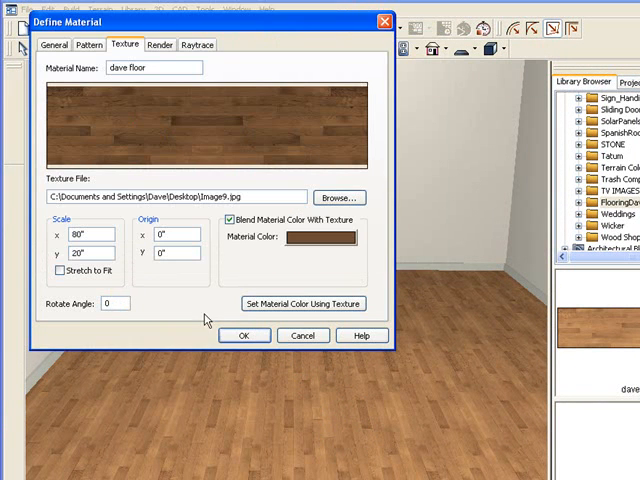
{"action": "left_click", "coordinate": [244, 336]}
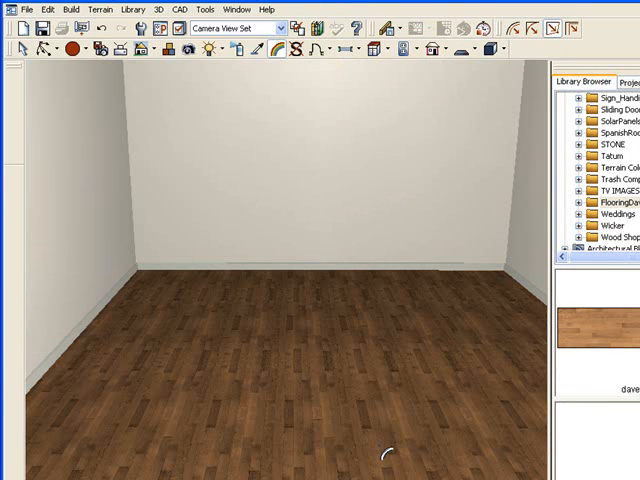